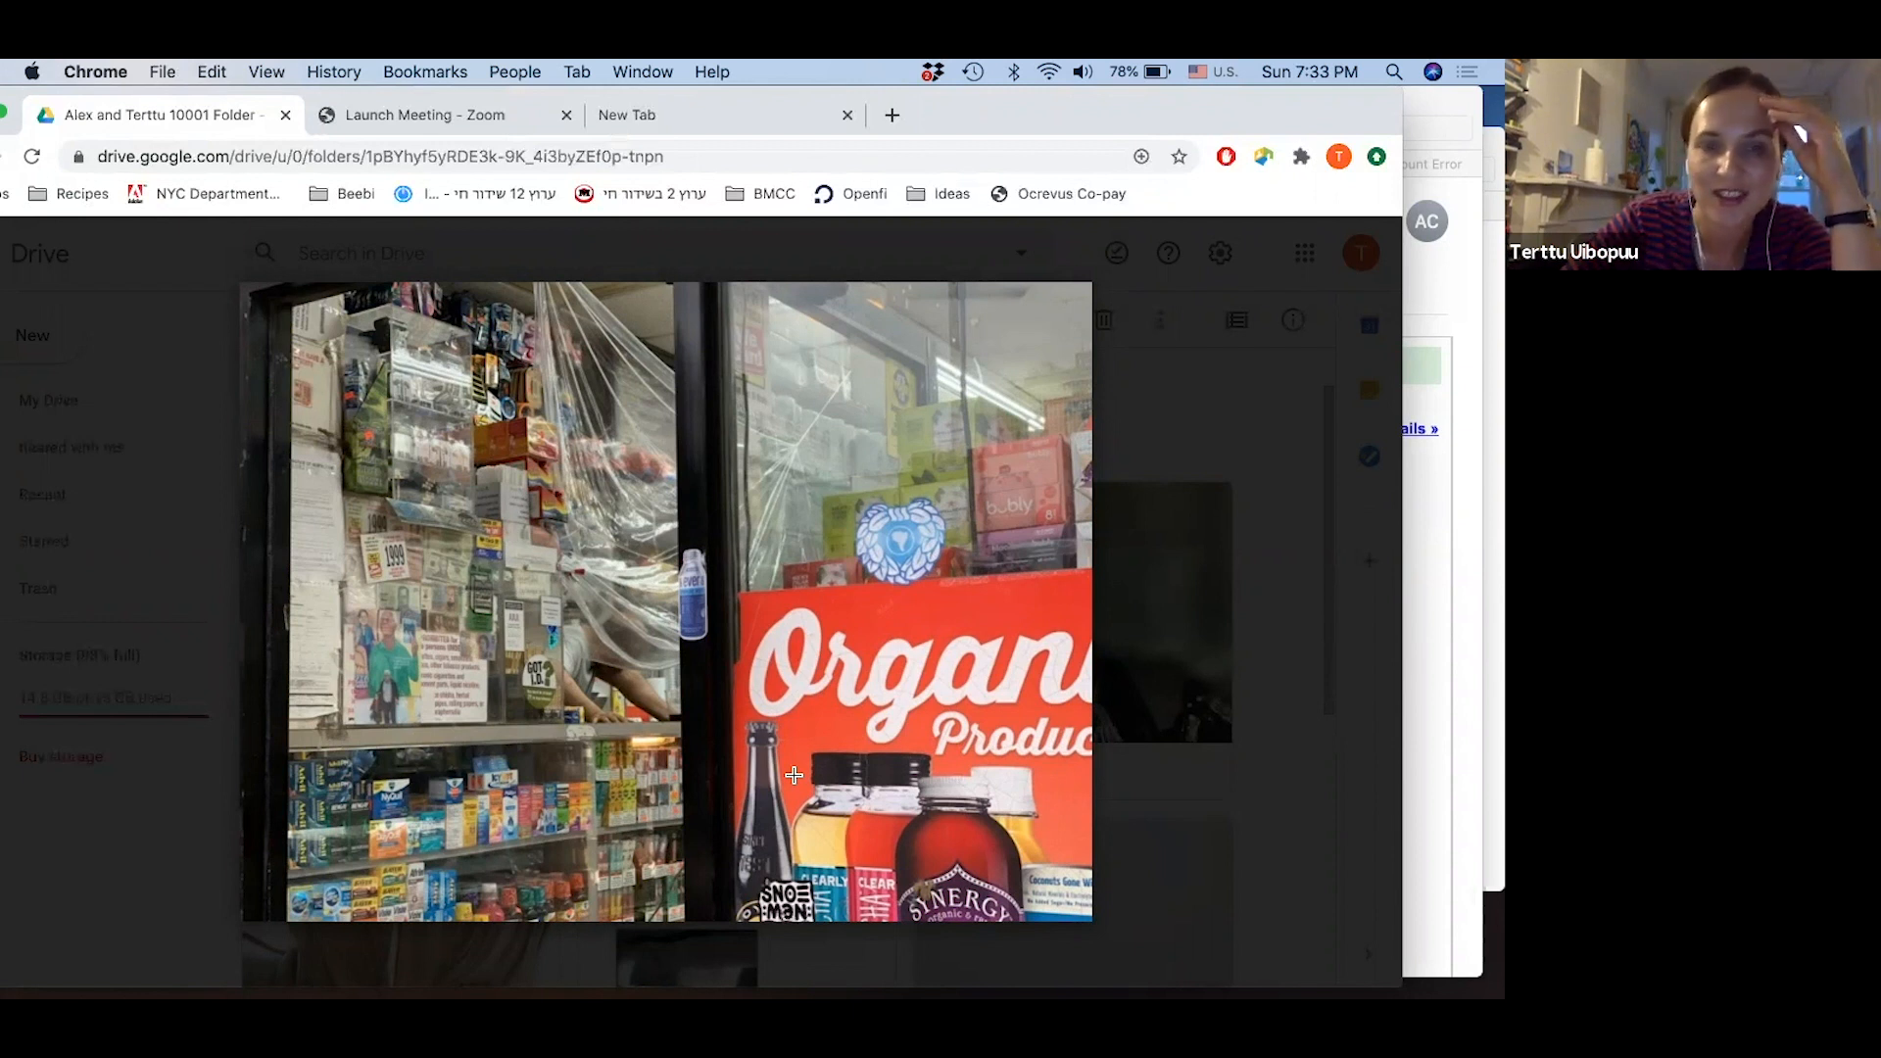
mouse_move(640, 716)
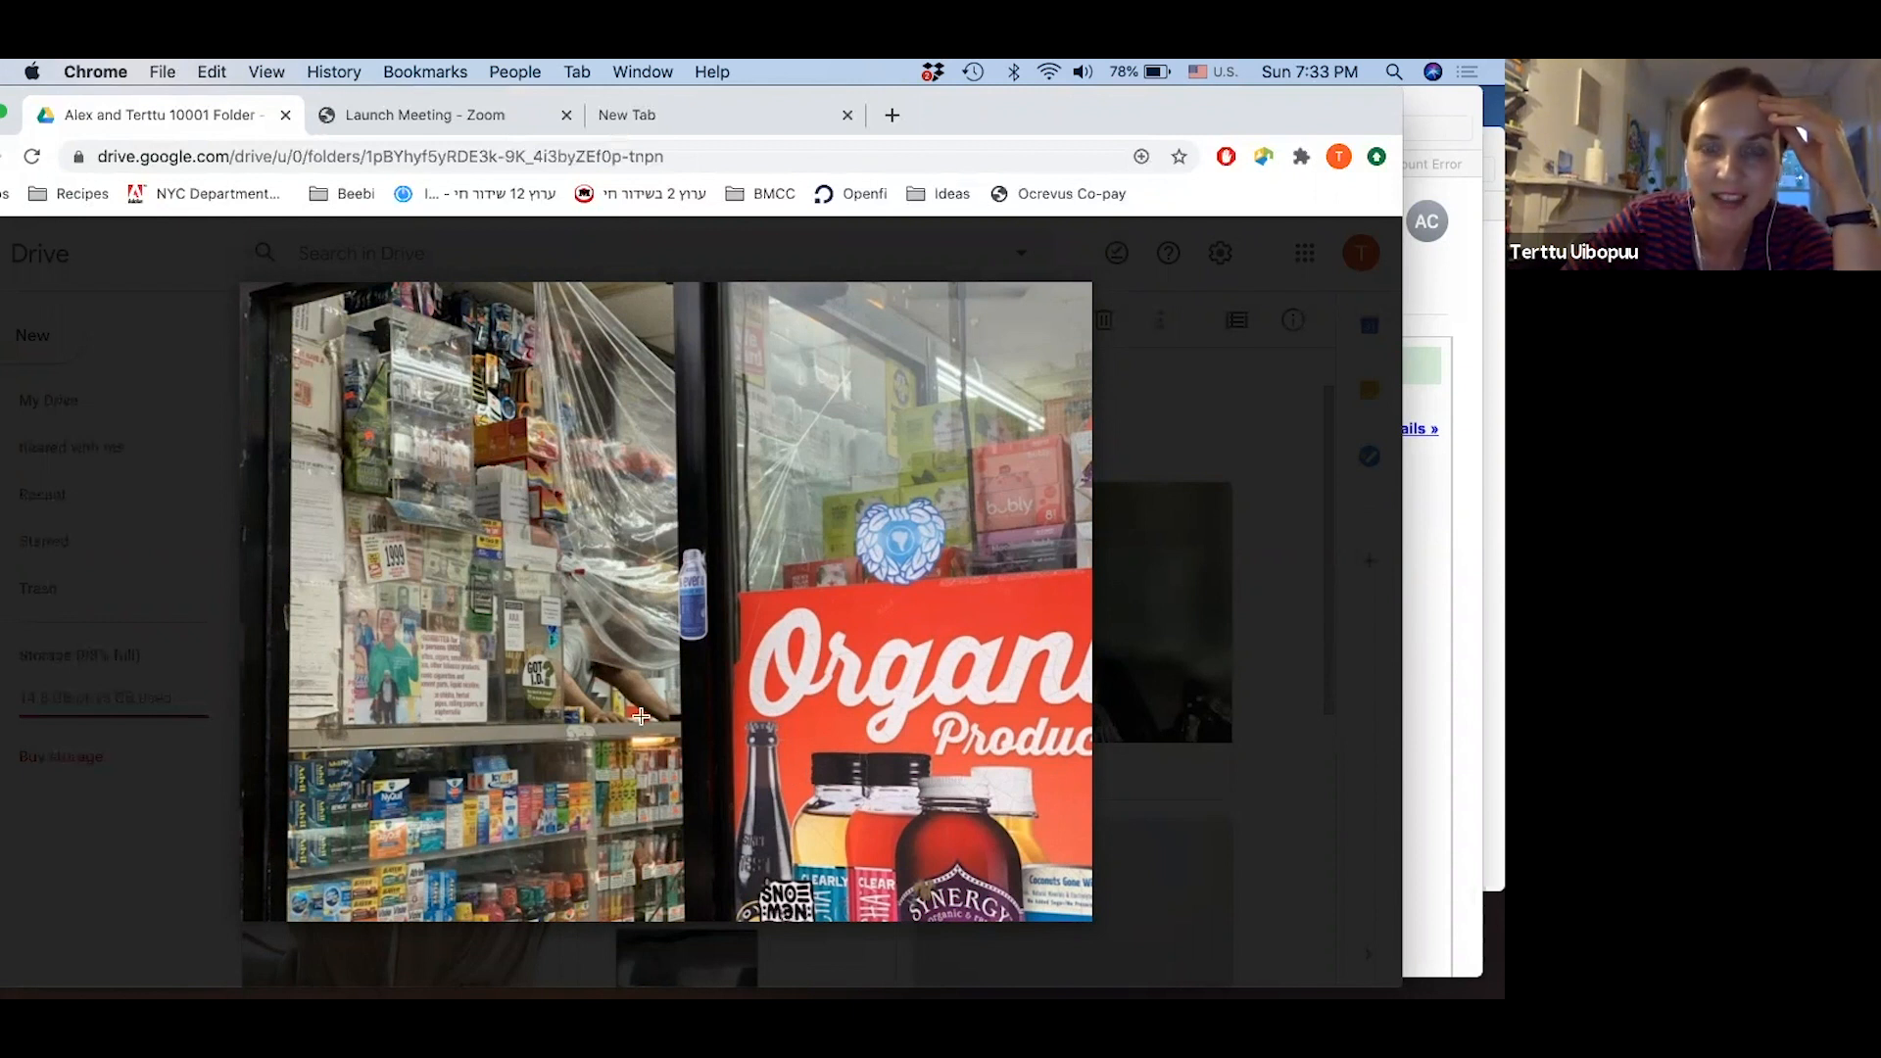
mouse_move(656, 744)
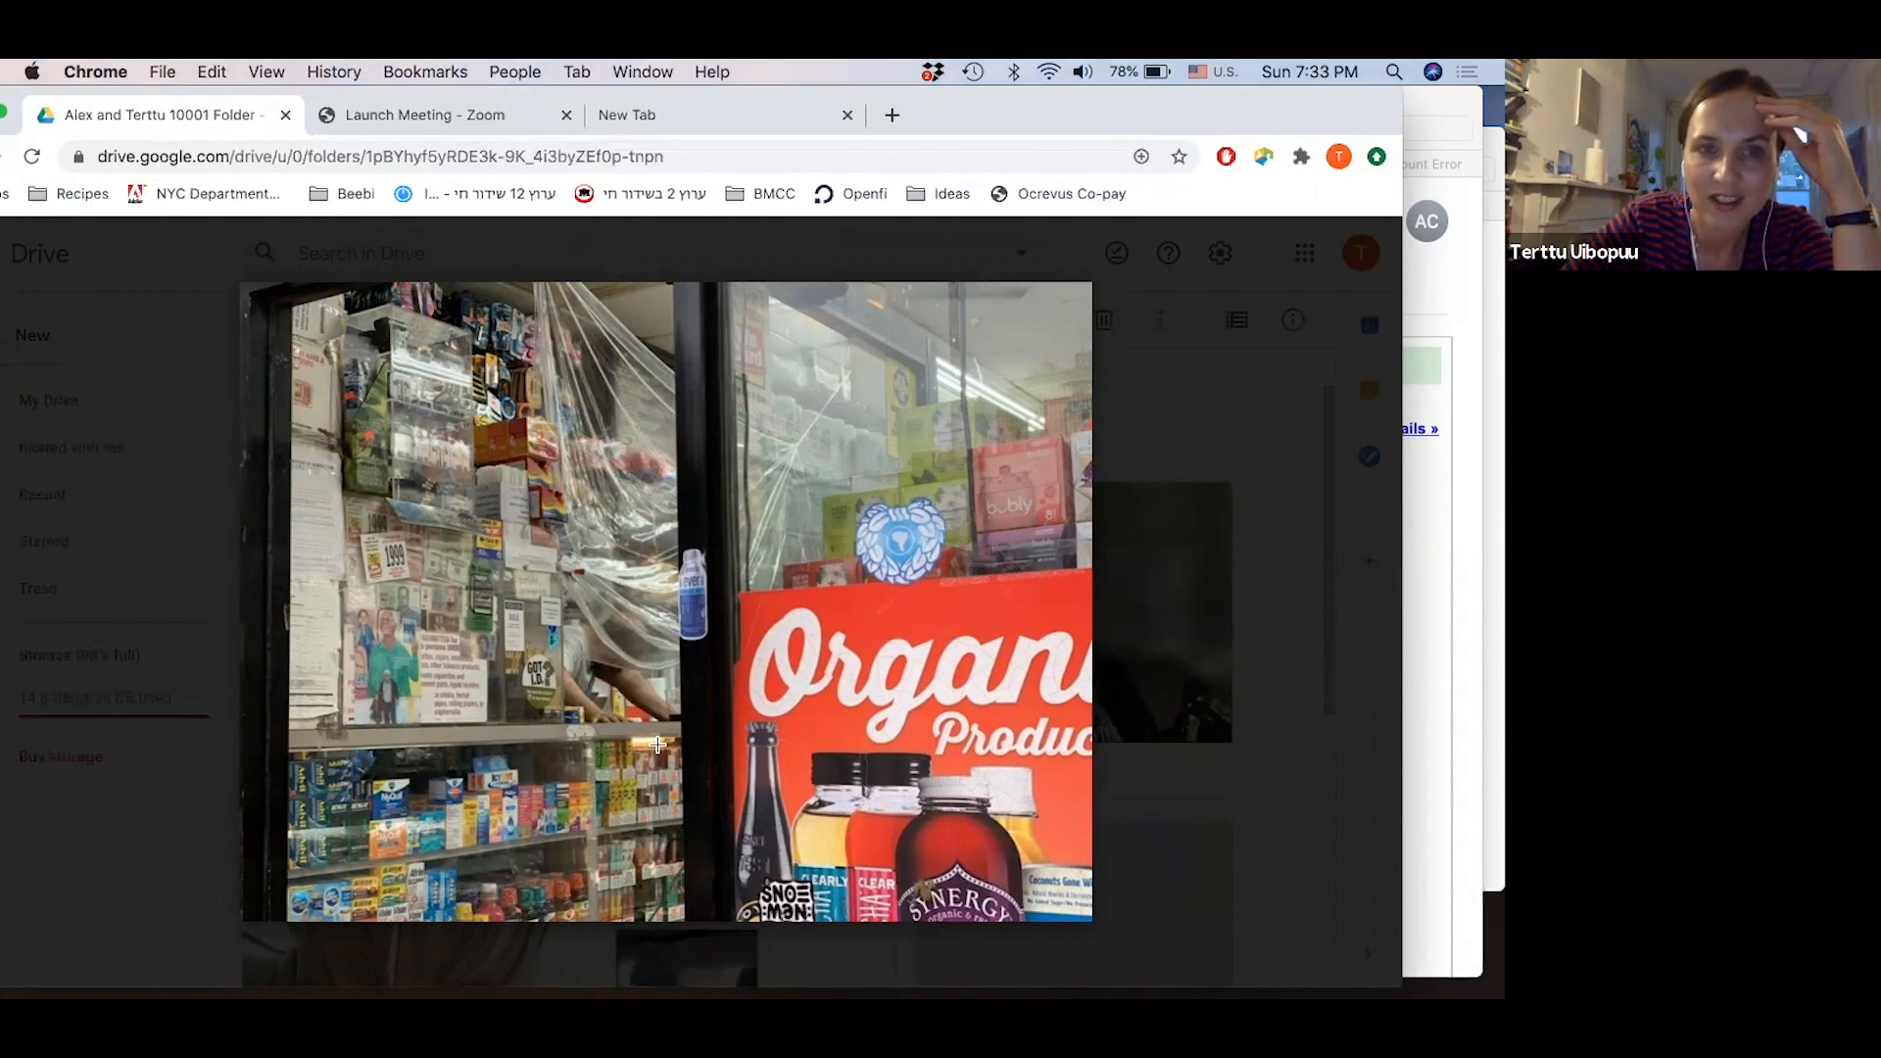
mouse_move(729, 796)
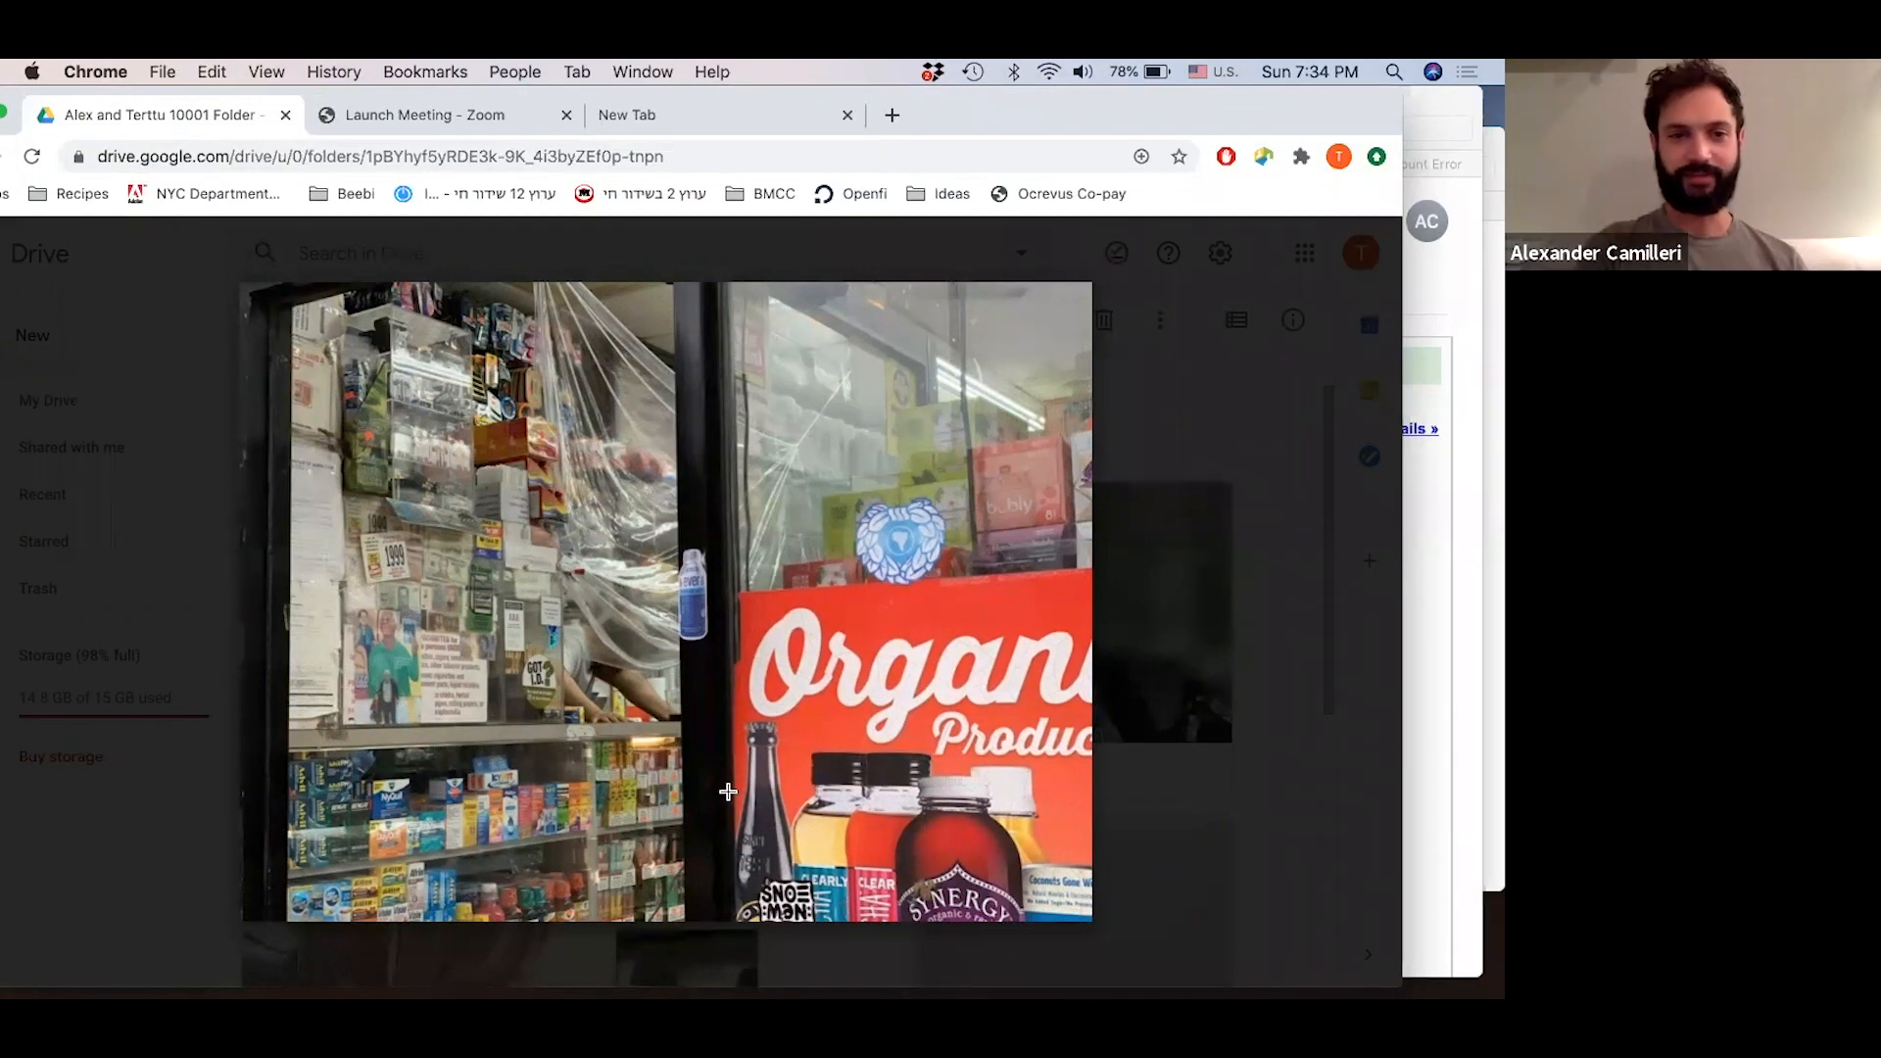
mouse_move(732, 800)
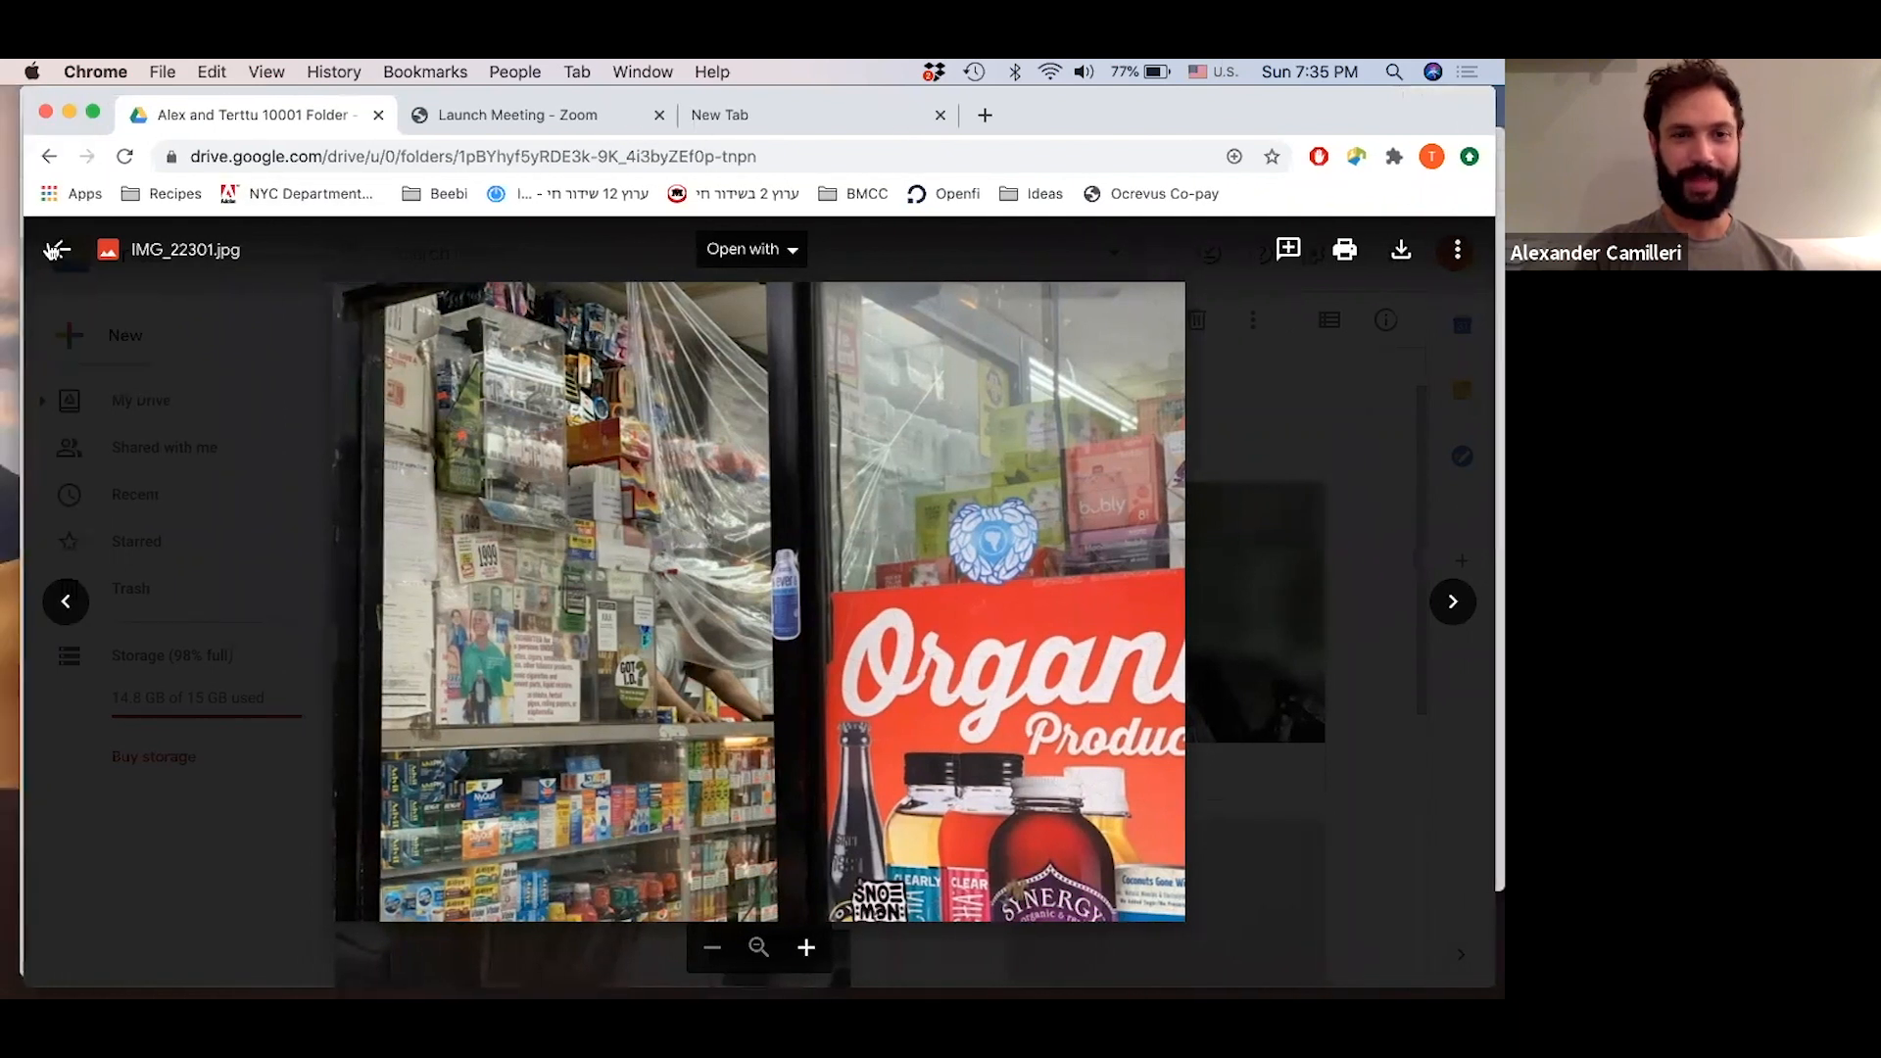
Close the storefront photo IMG_22301.jpg preview to return toward the folder
click(56, 250)
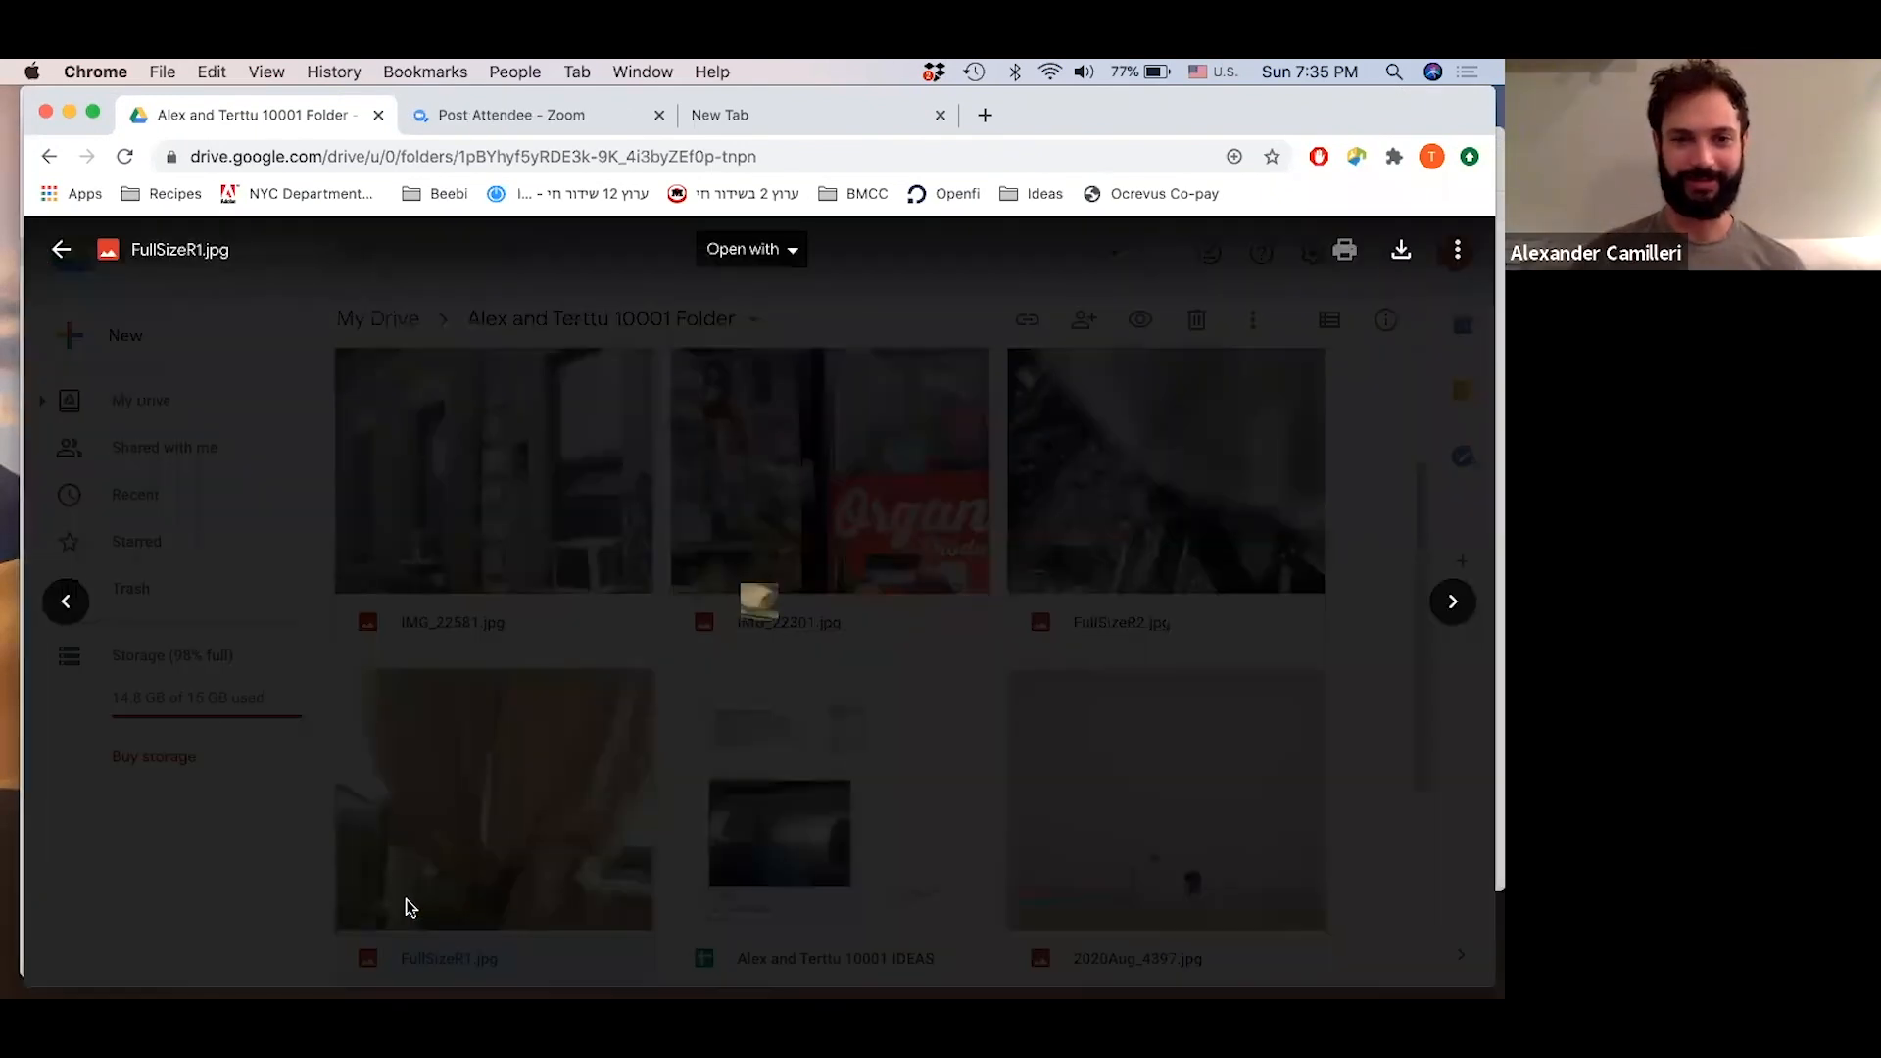
View the curtain photo FullSizeR1.jpg full-screen, then return to the 10001 folder grid
click(492, 798)
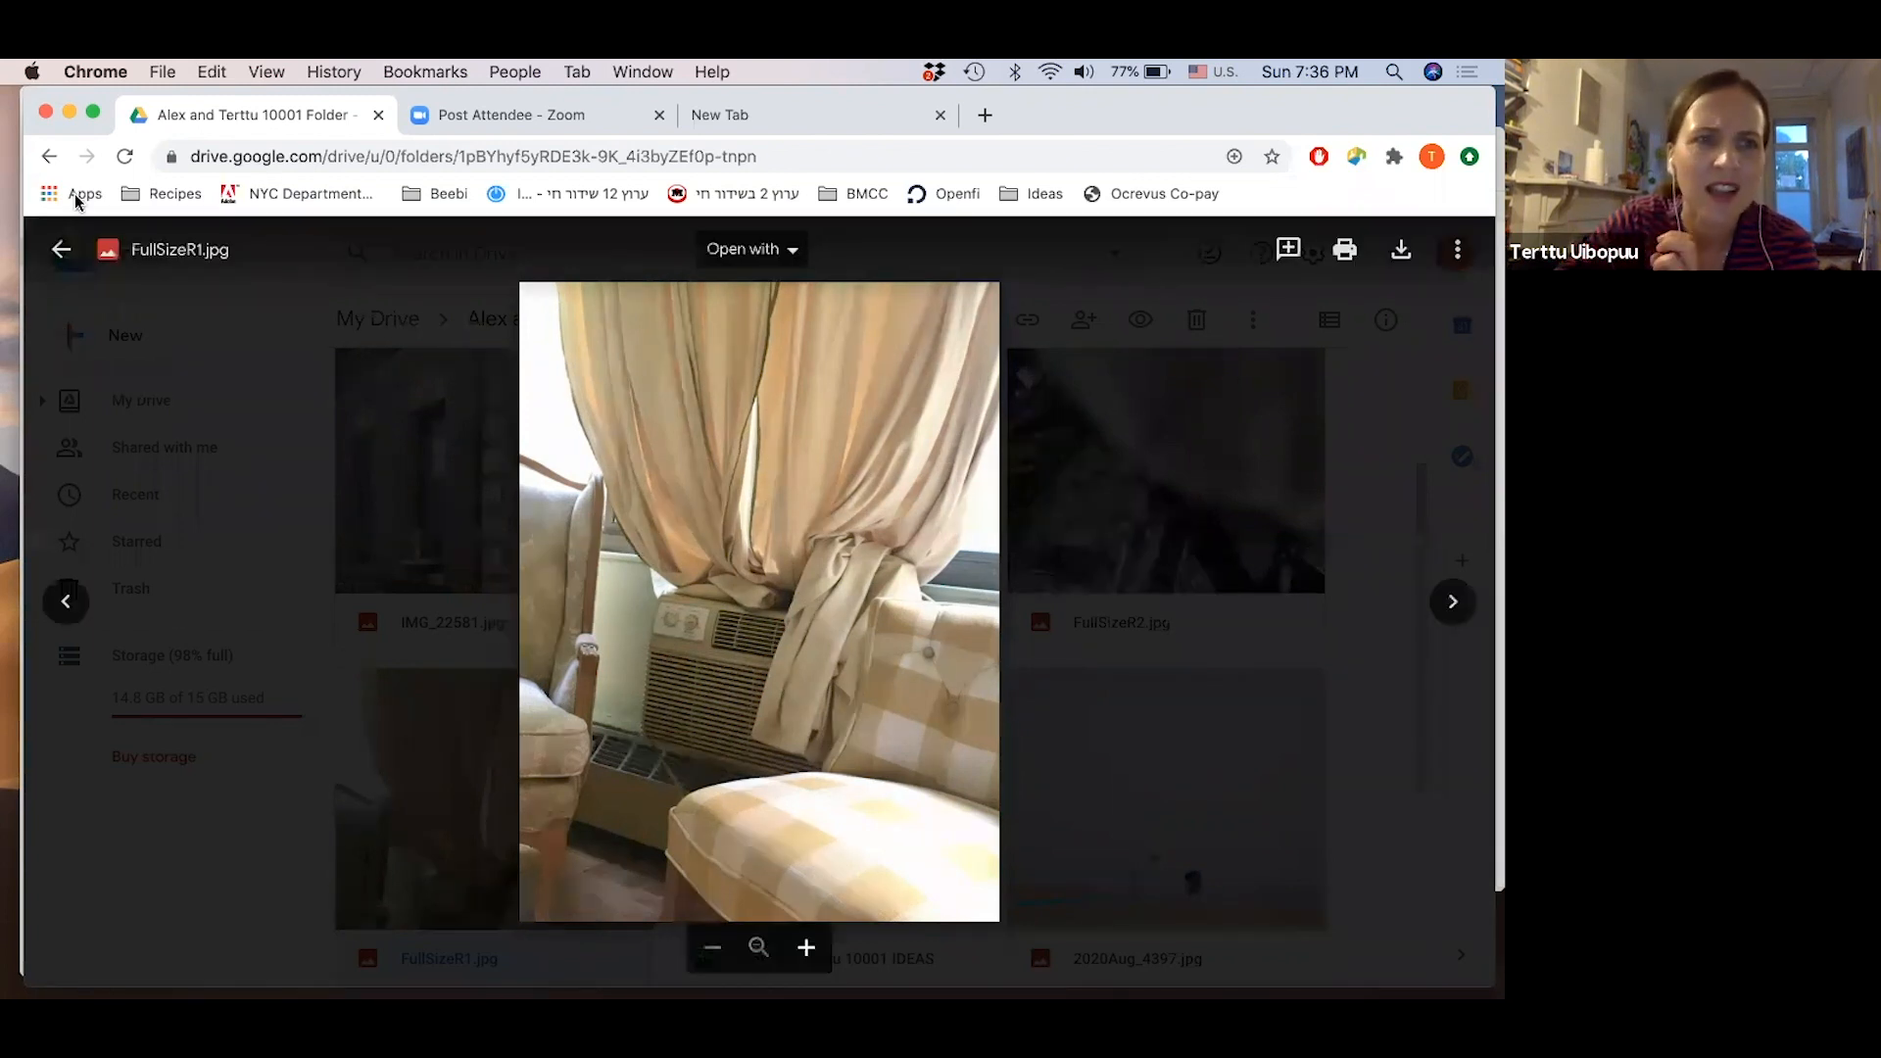
click(61, 250)
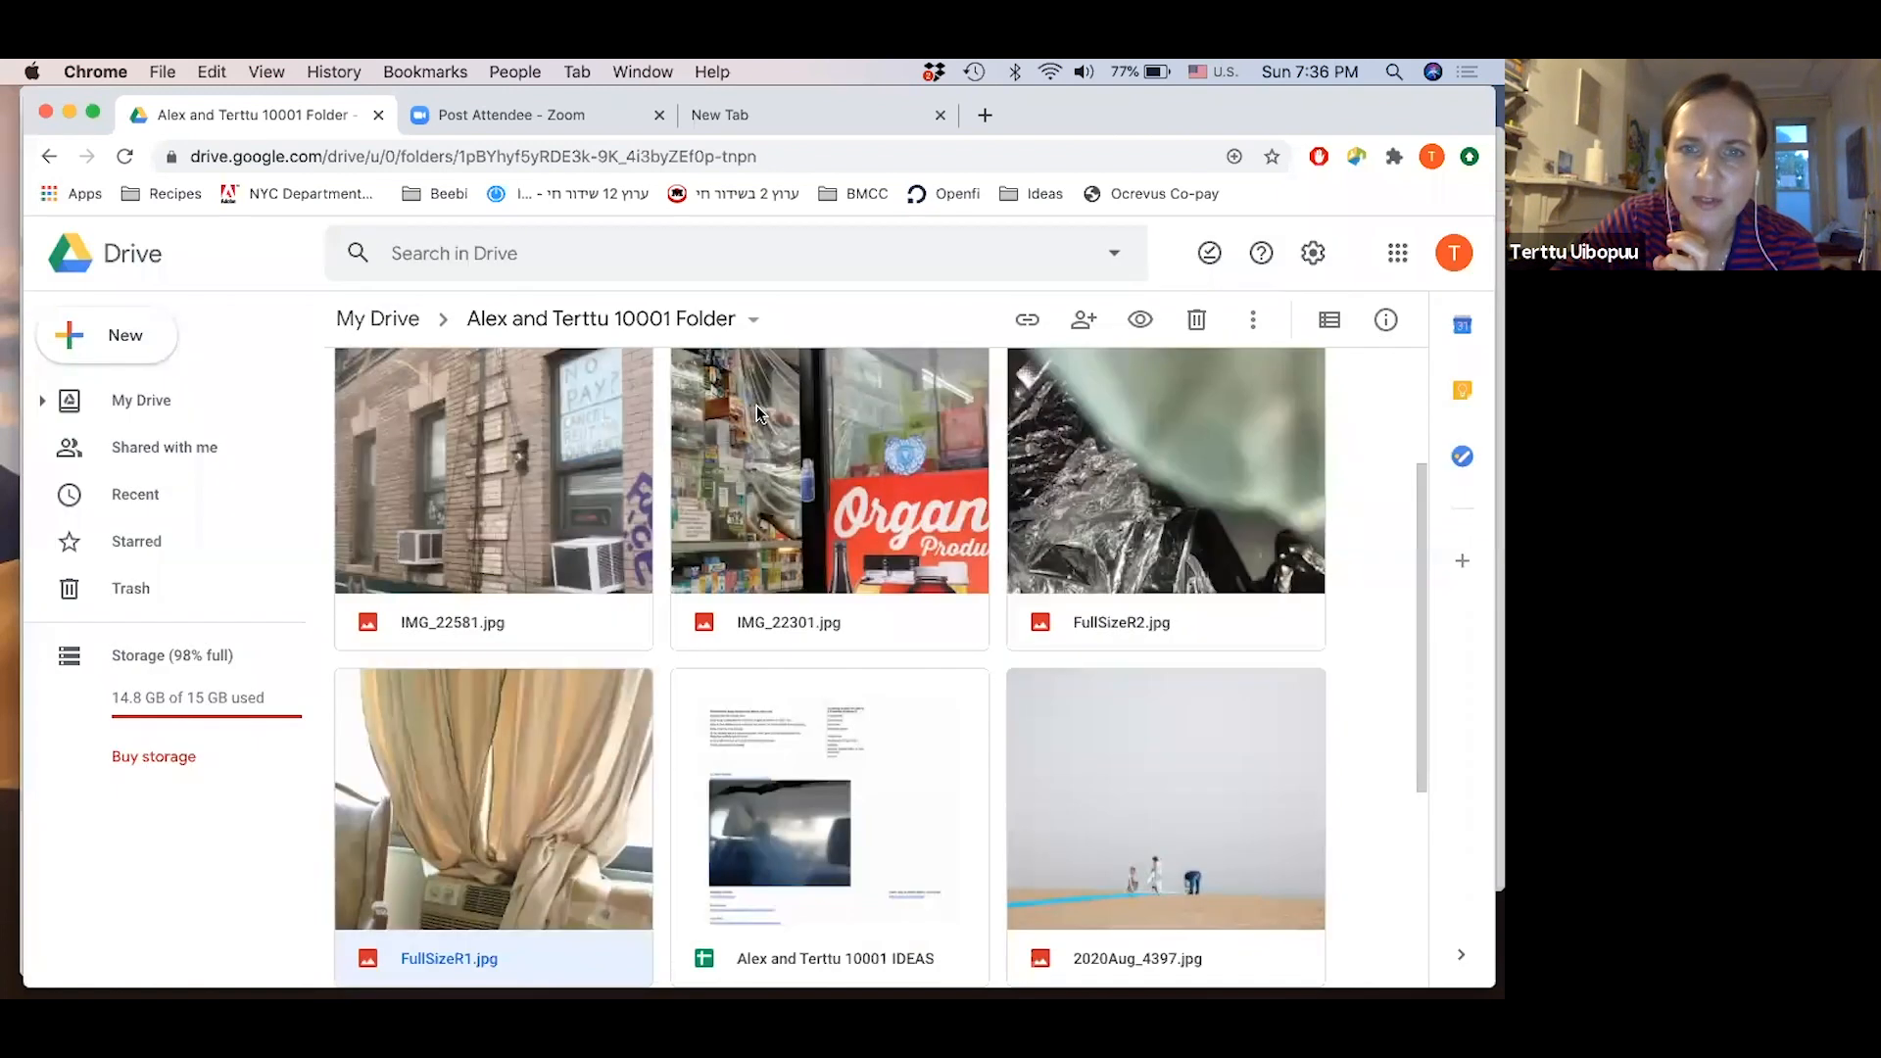
Reopen the curtain photo FullSizeR1.jpg full-screen, then close its preview
double_click(827, 470)
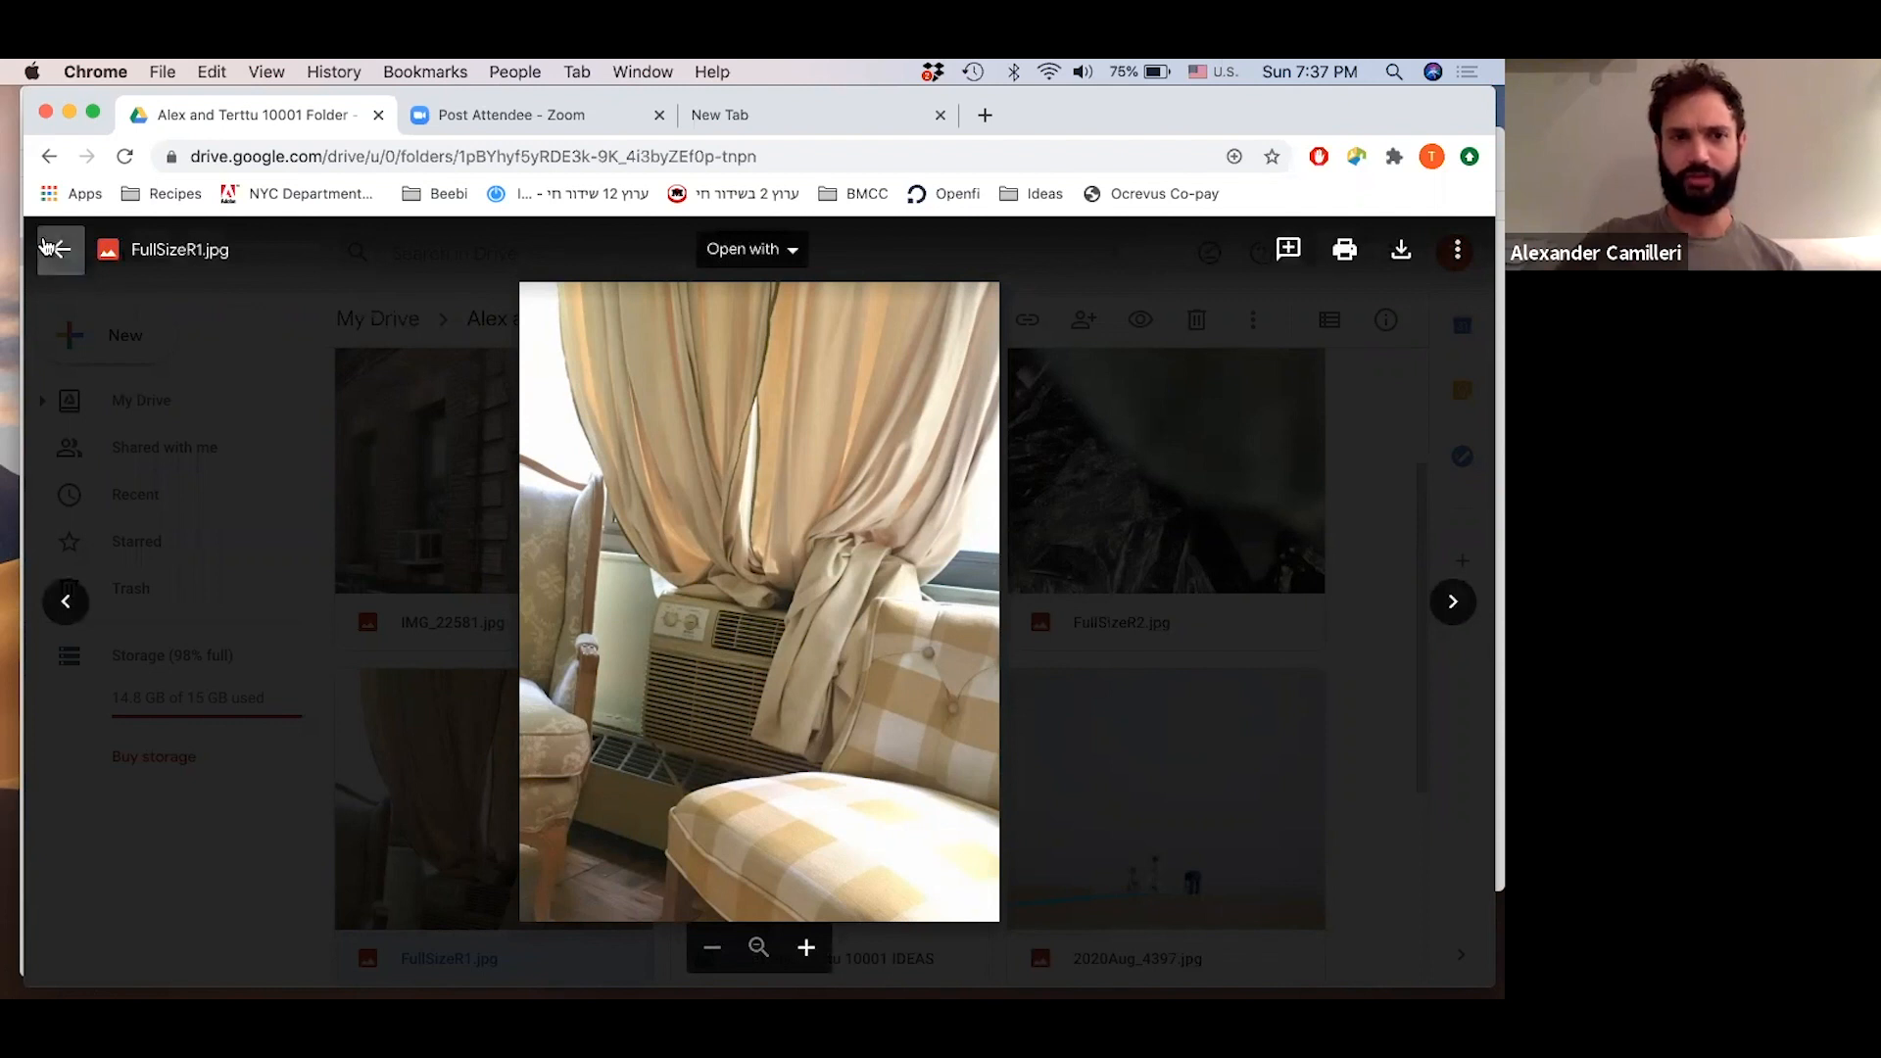
click(58, 250)
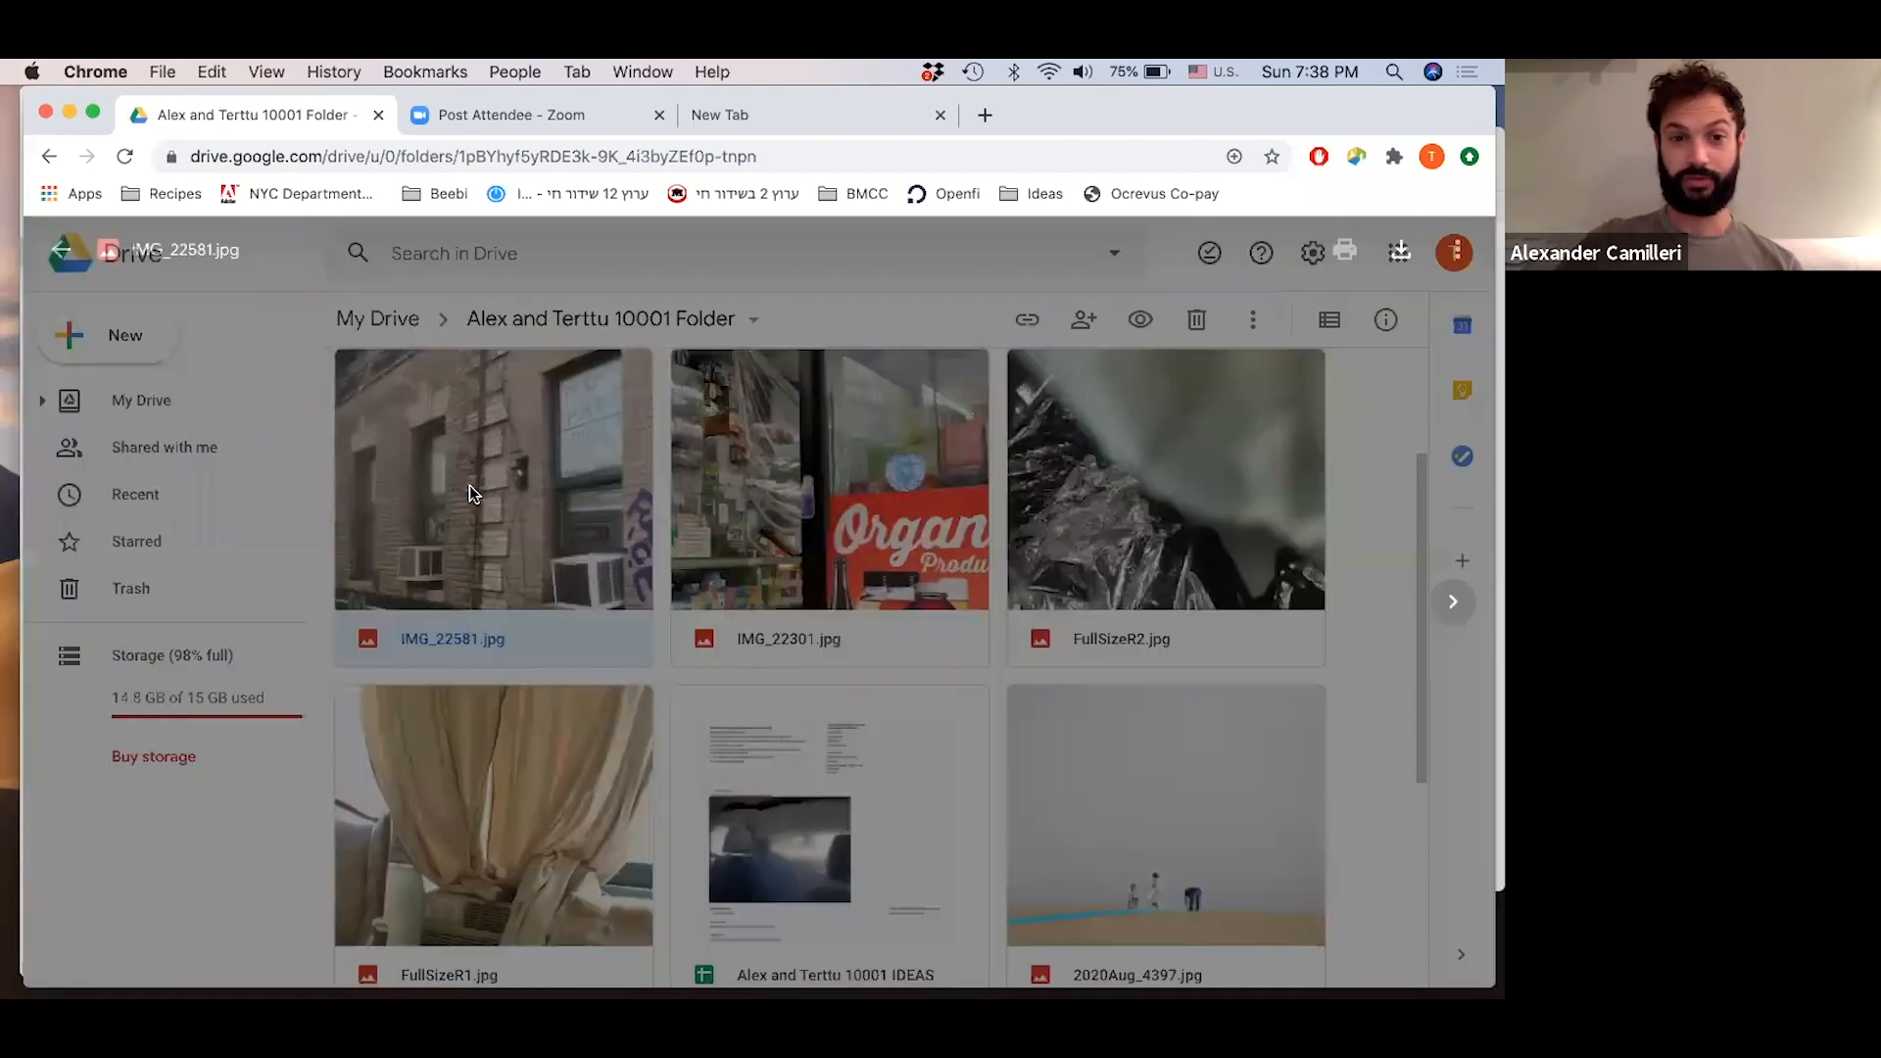
Display the brick-building photo IMG_22581.jpg in the full-screen preview
double_click(492, 477)
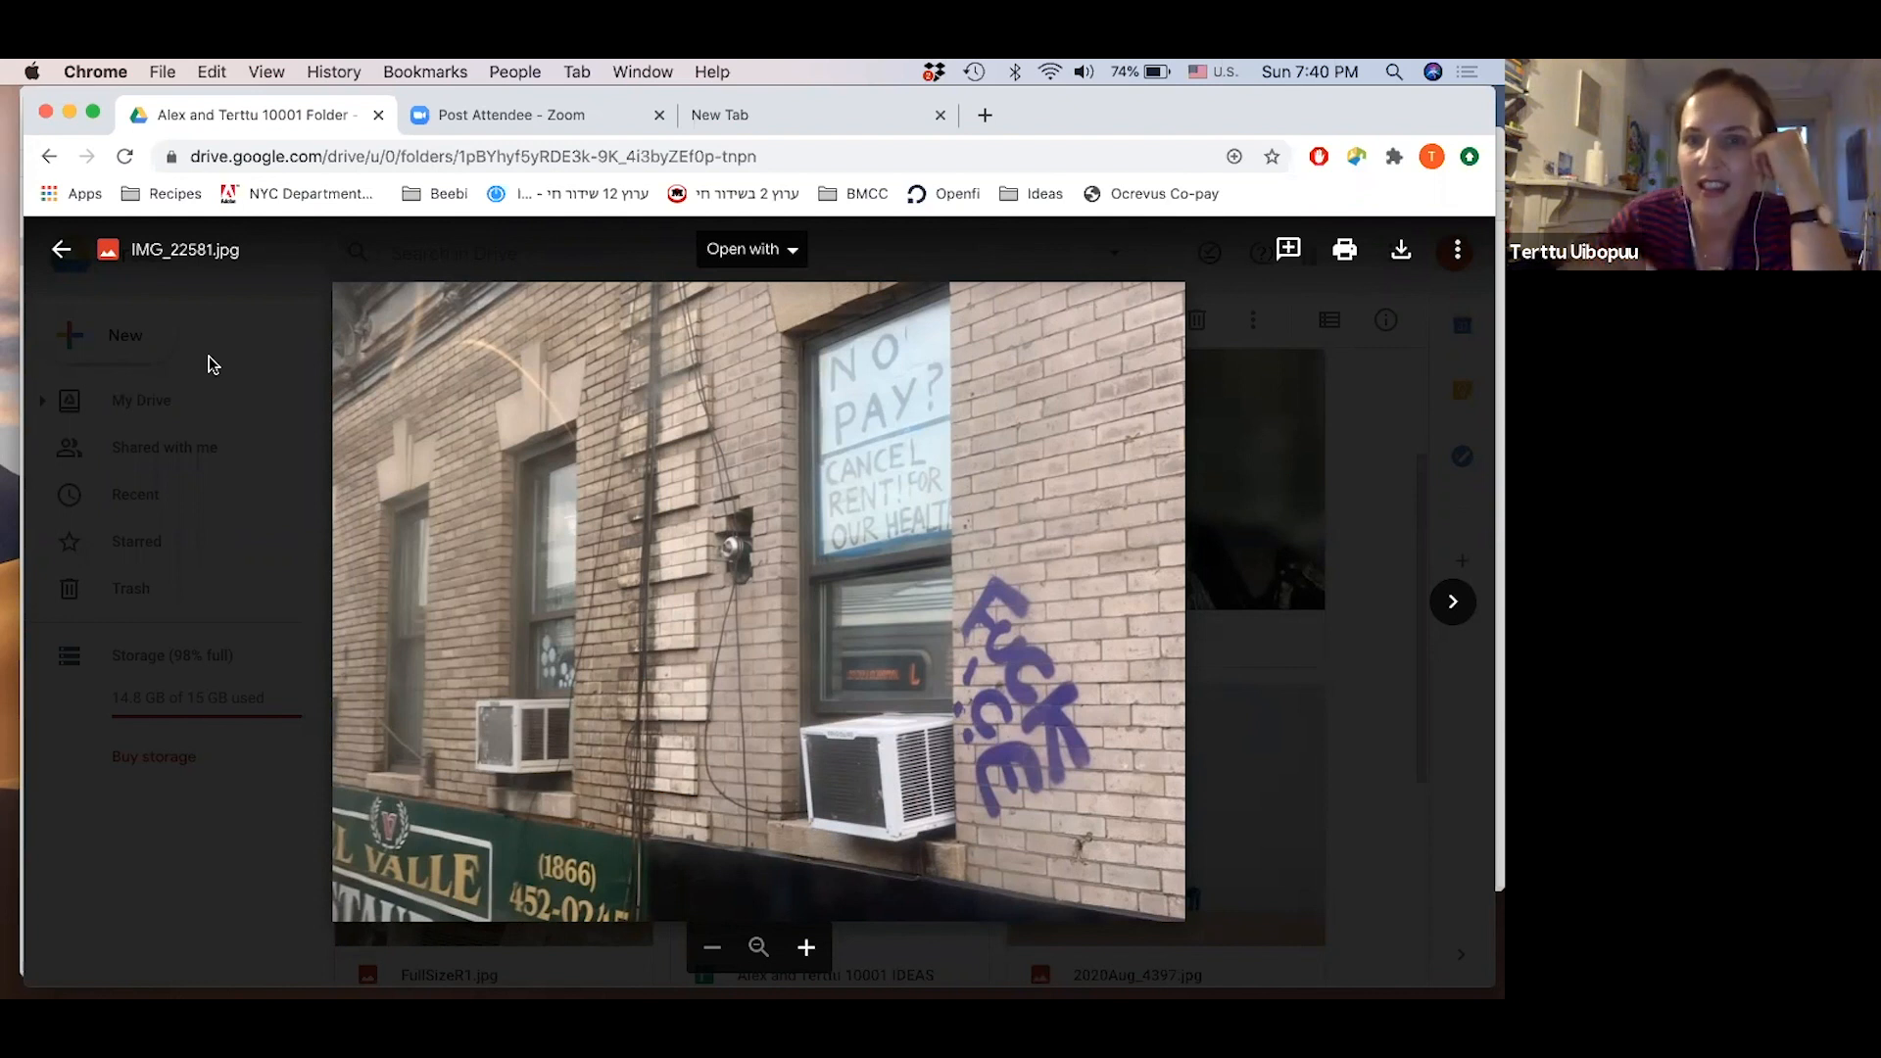
mouse_move(489, 859)
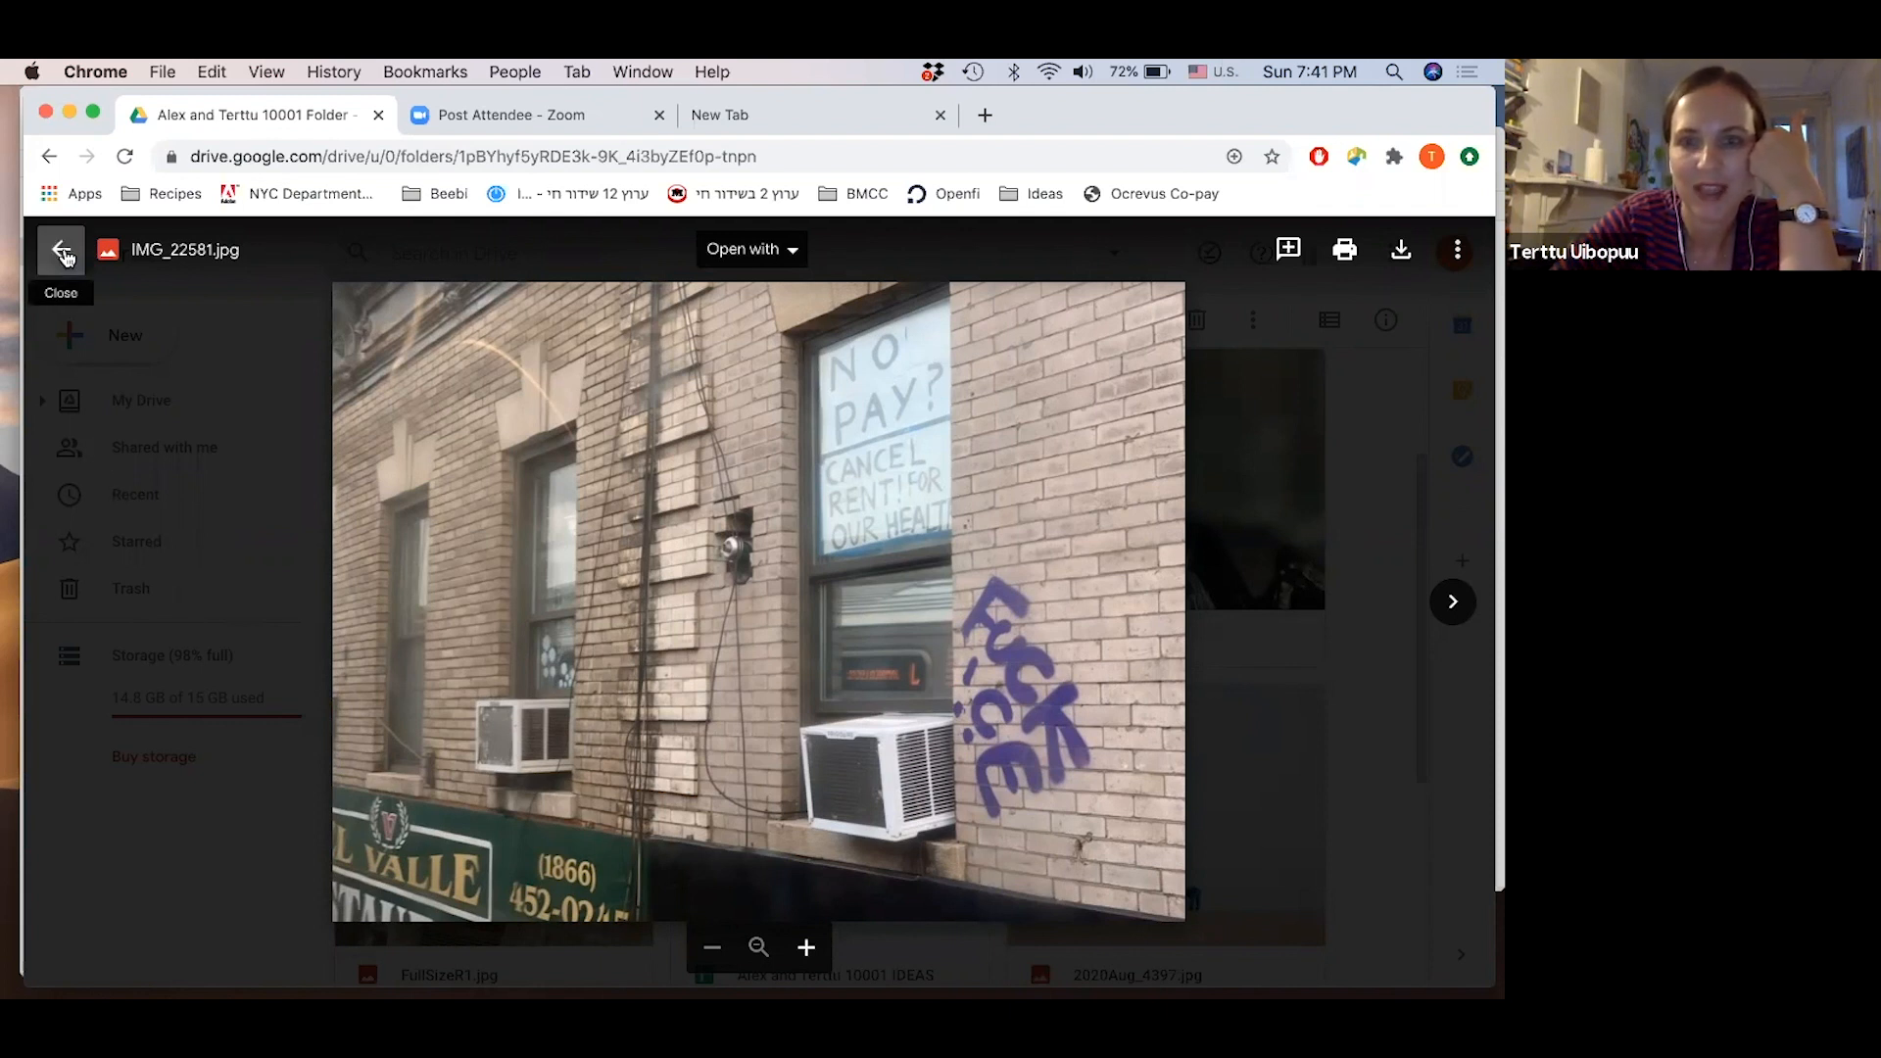
Close the IMG_22581.jpg preview and show FullSizeR2.jpg full-screen instead
click(61, 250)
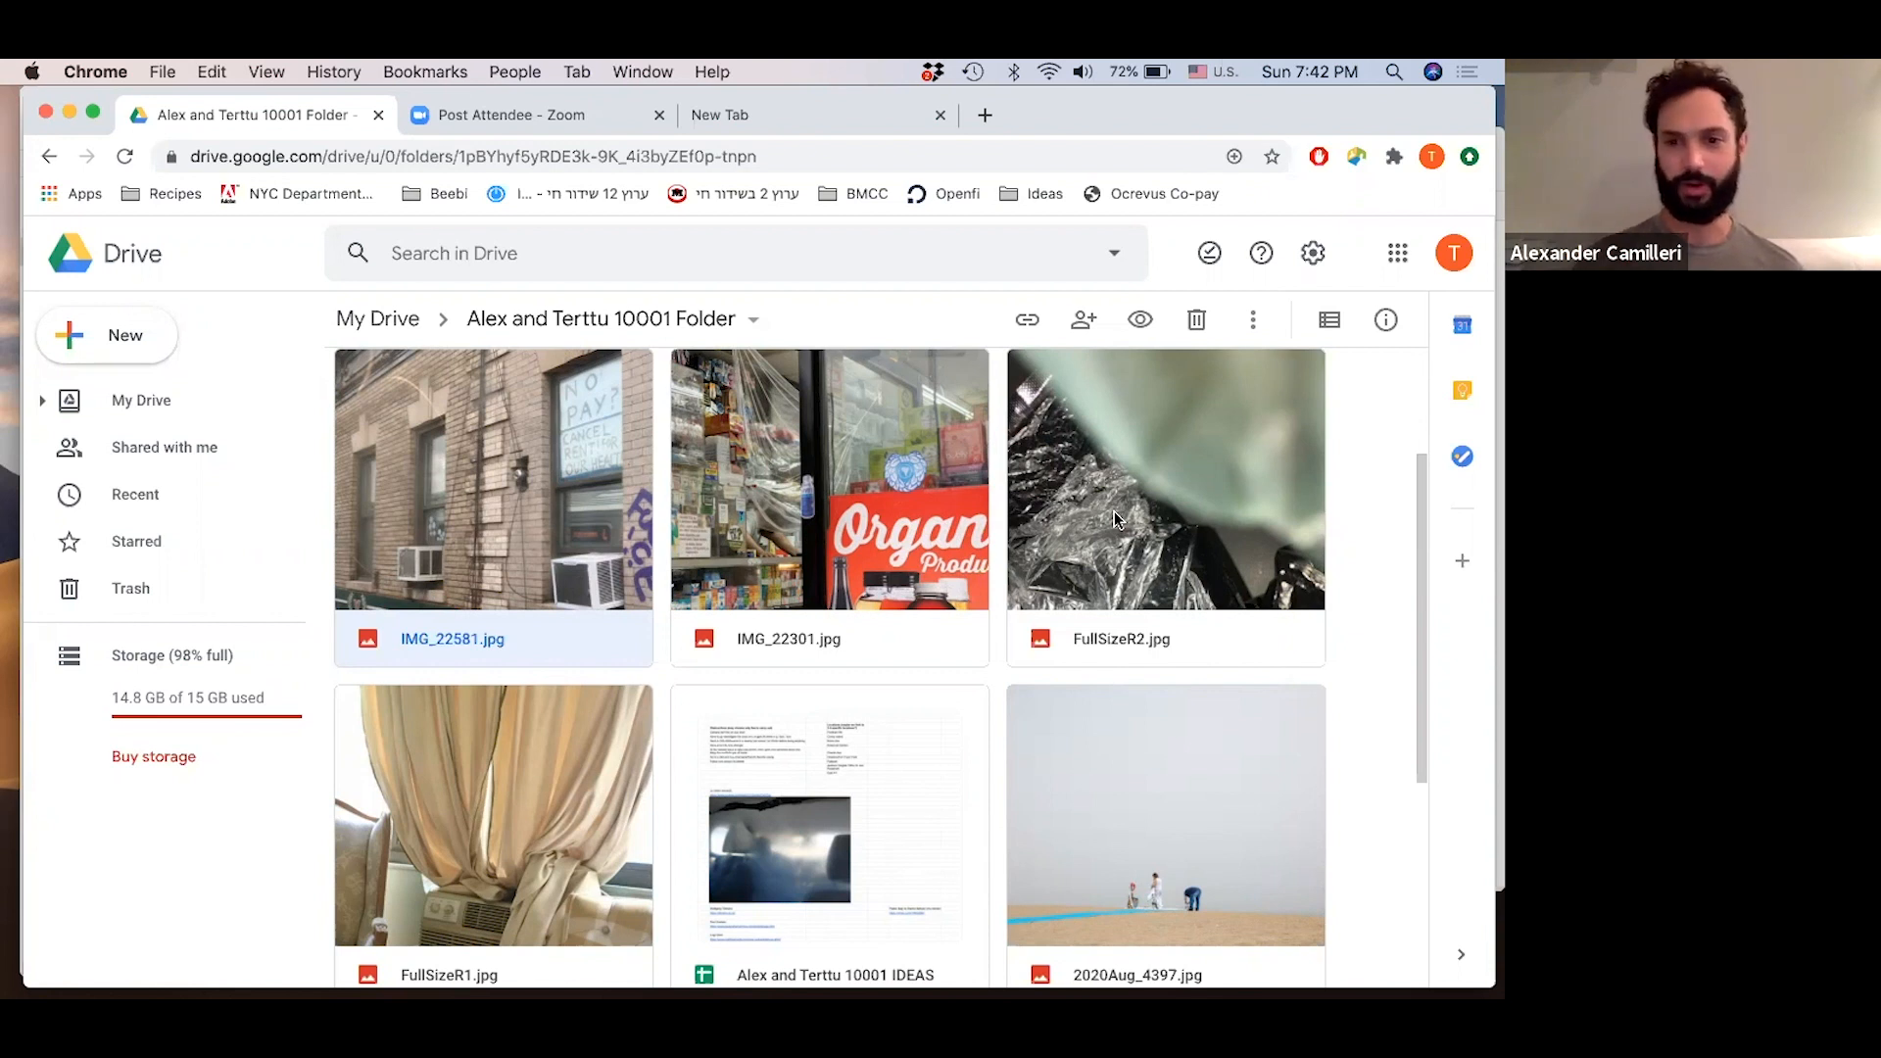
mouse_move(1149, 540)
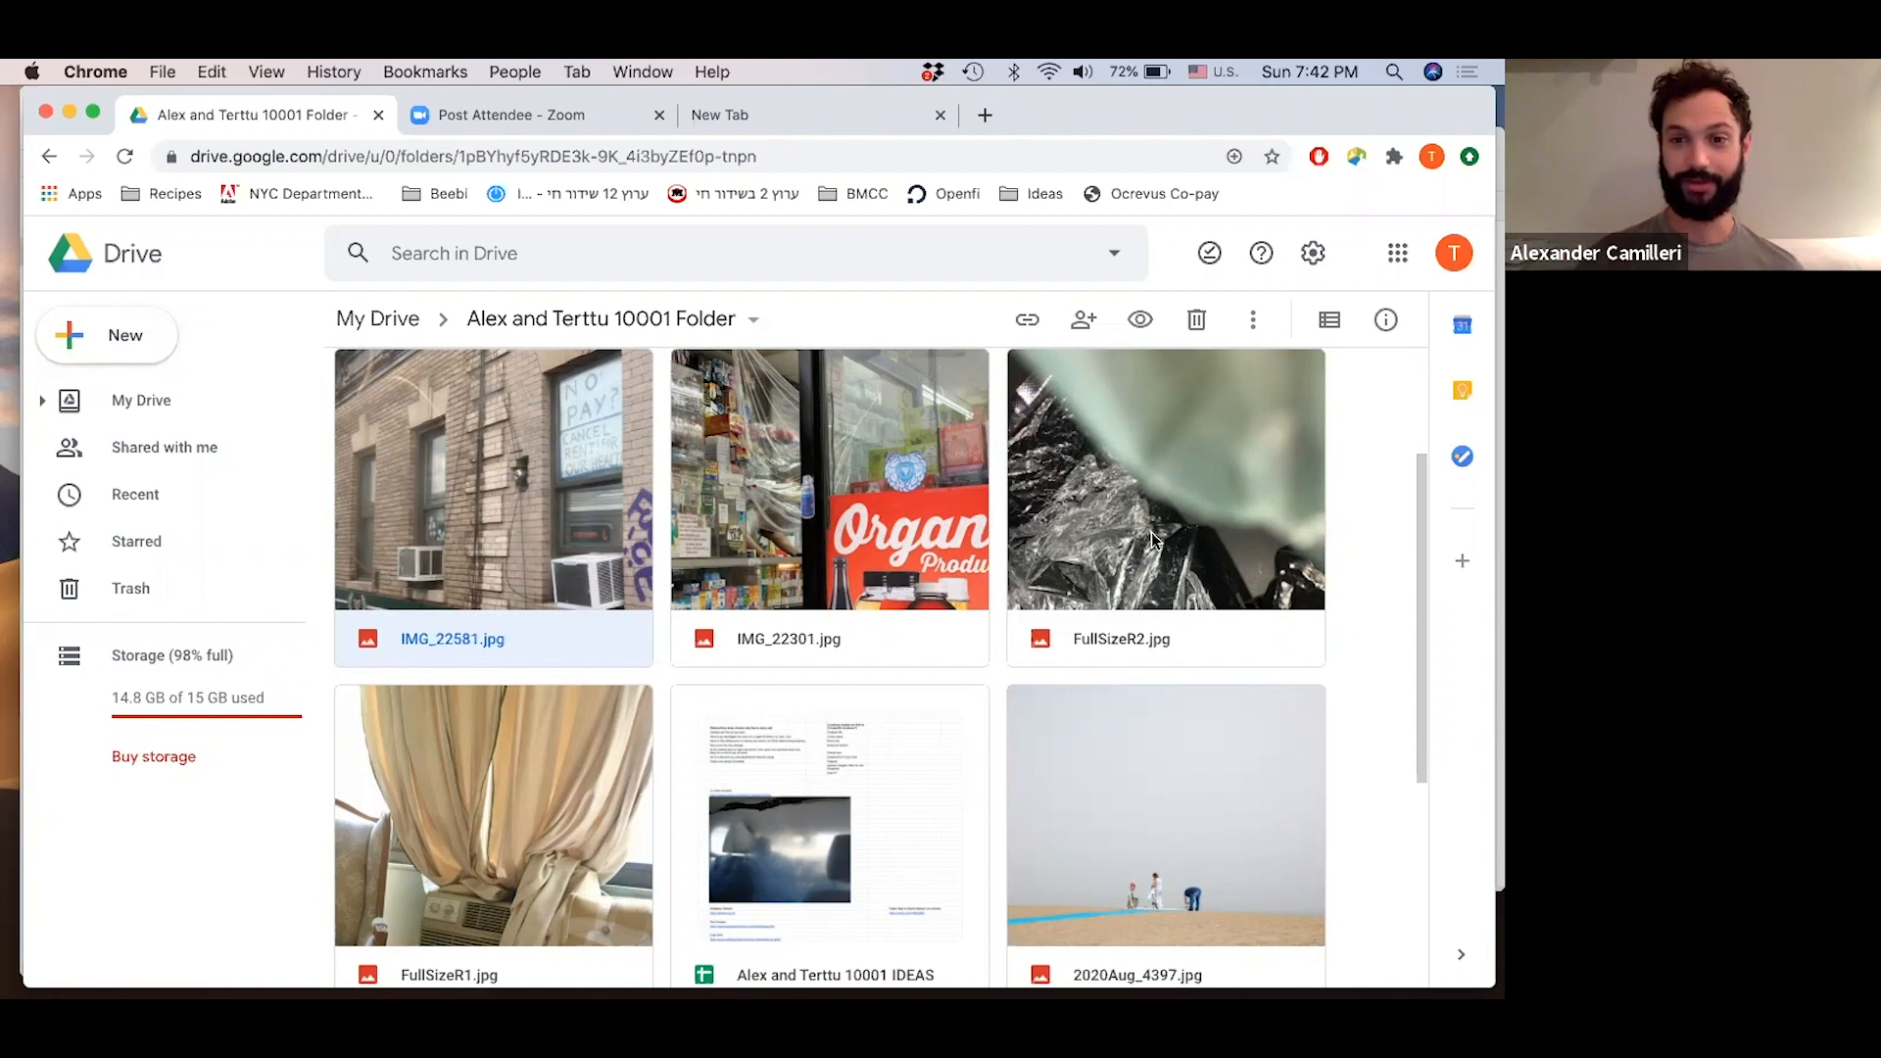
double_click(1162, 477)
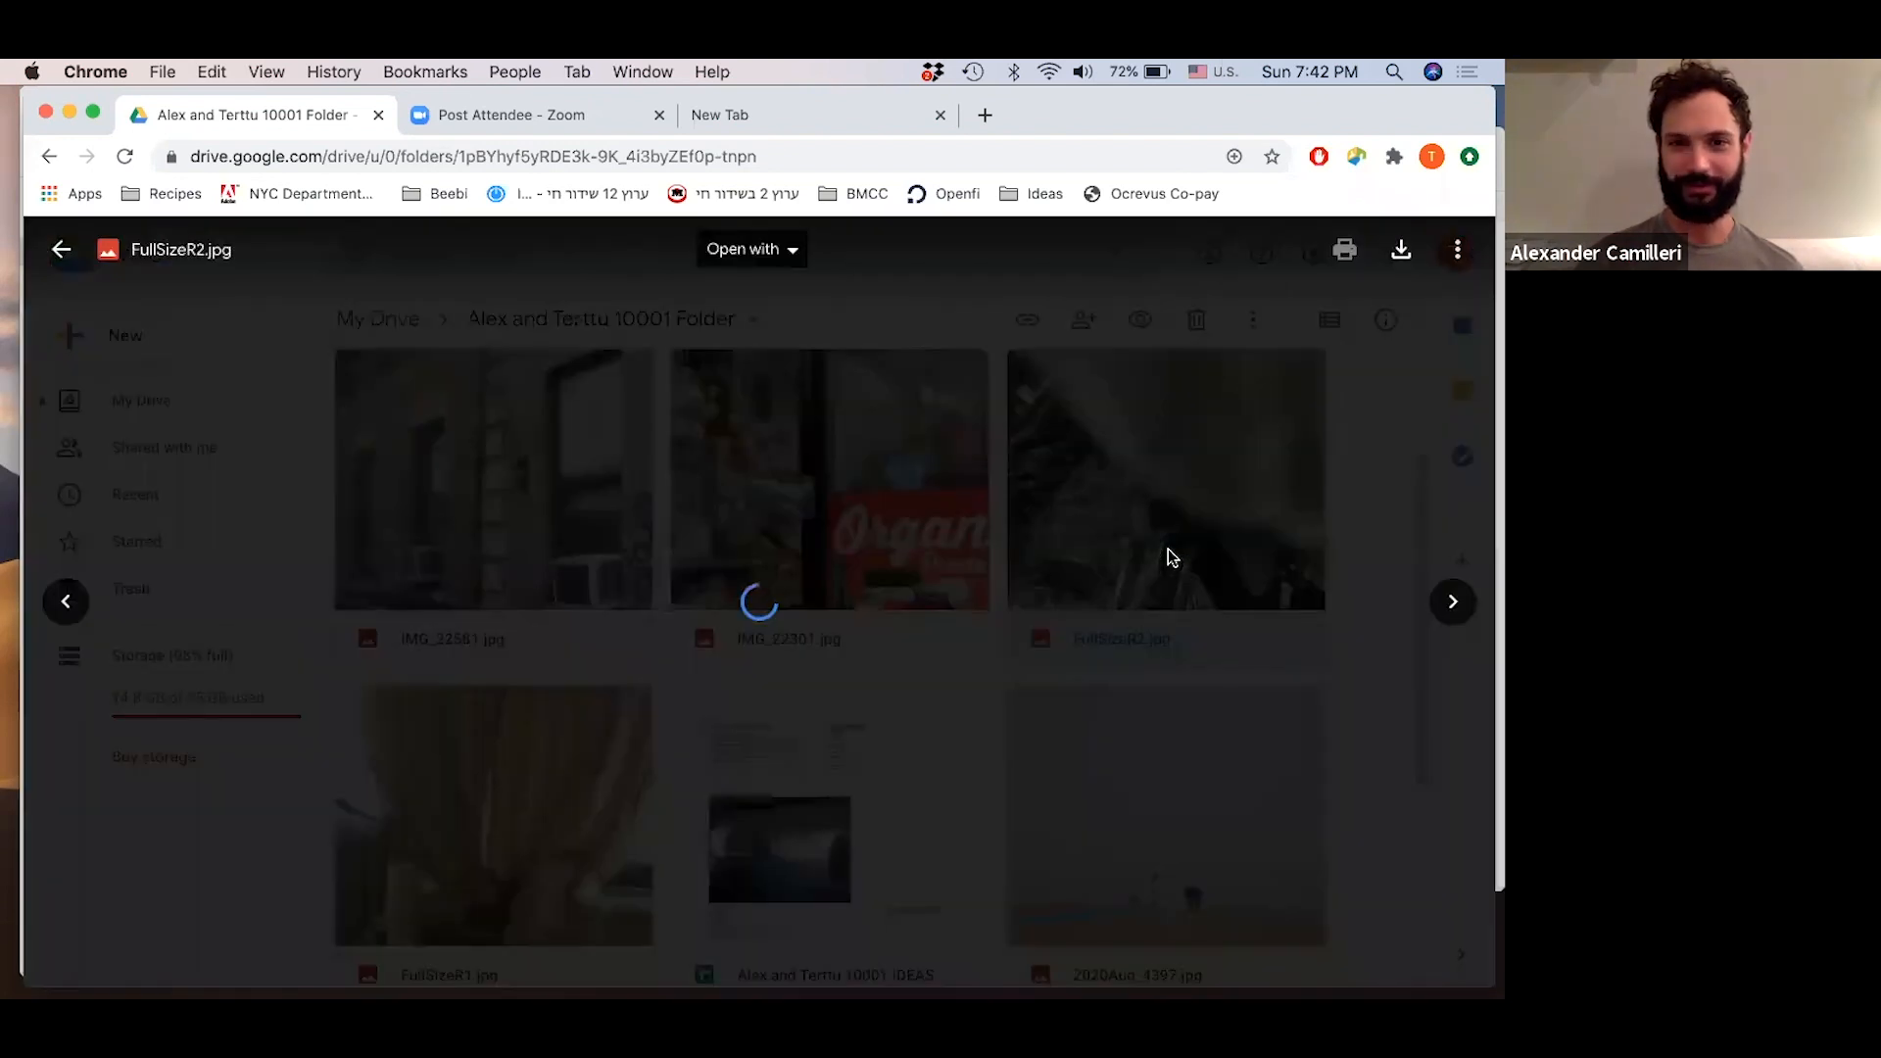